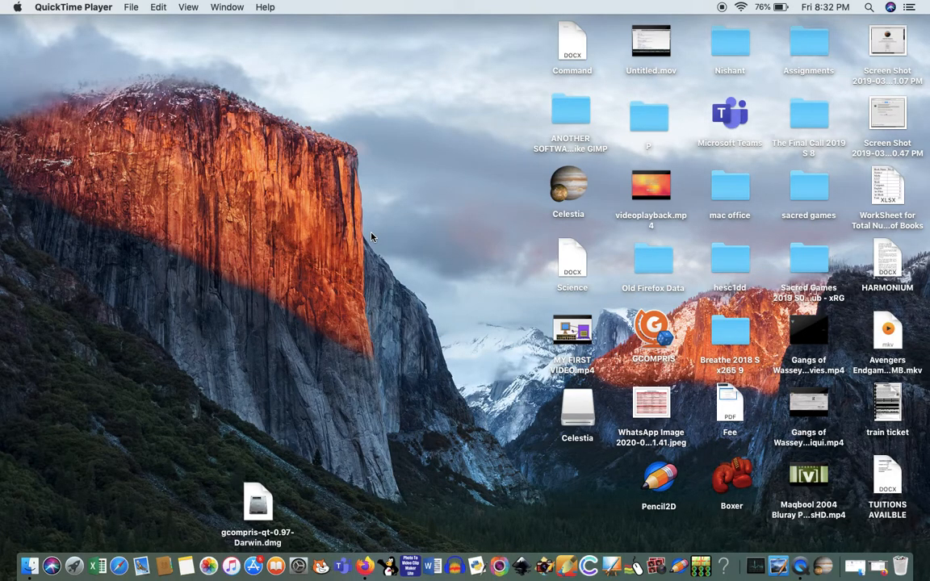
{"action": "mouse_move", "coordinate": [811, 512]}
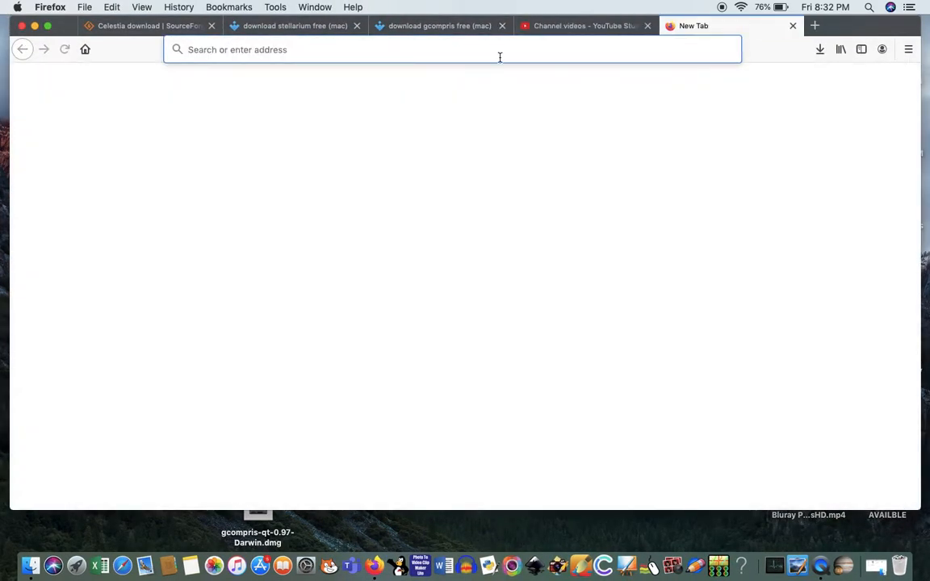
- Google 'download GCompris for mac' and open the gcompris.net 'Download - GCompris' result
{"action": "type", "text": "@google"}
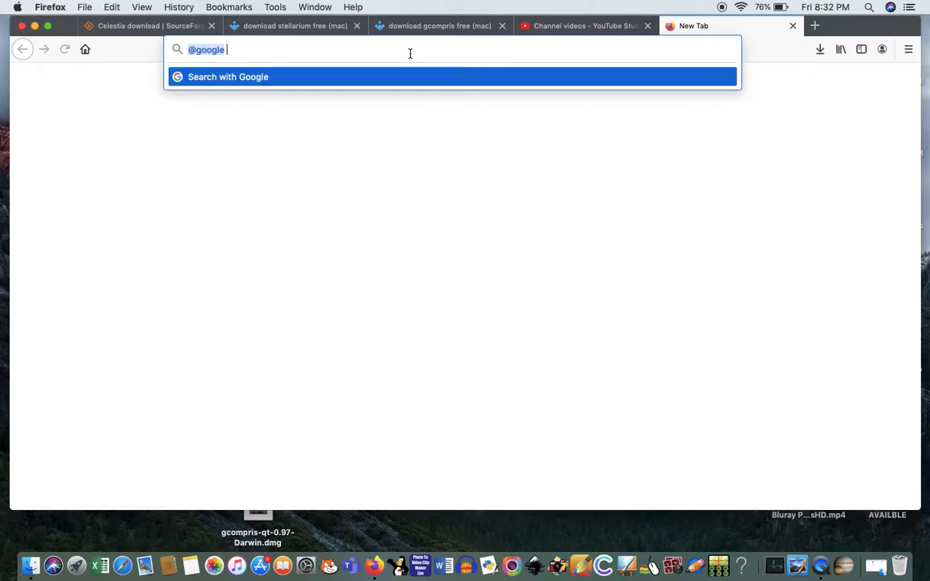
{"action": "type", "text": "Dow"}
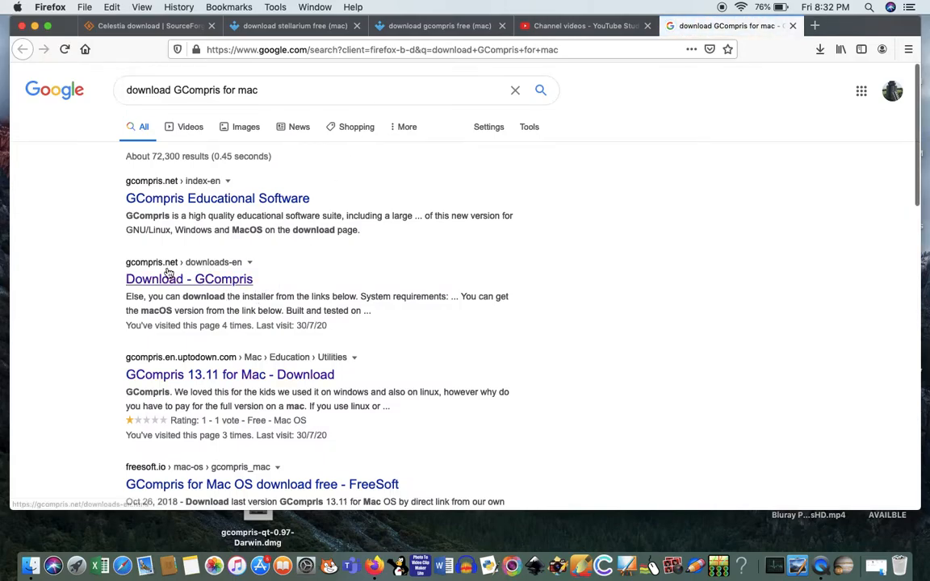
{"action": "left_click", "coordinate": [188, 278]}
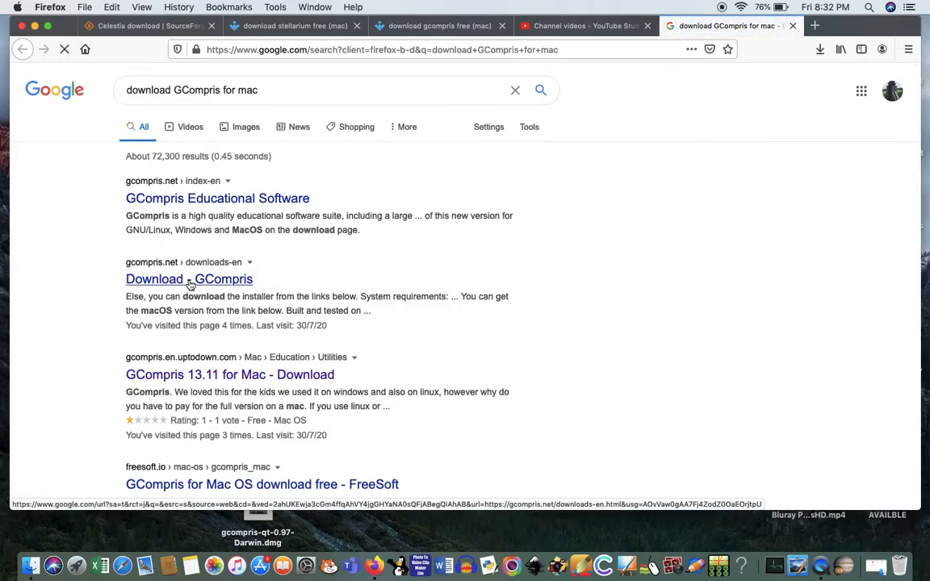
- Scroll to the macOS section and download the 'GCompris 0.97-Darwin' package
{"action": "left_click", "coordinate": [188, 278]}
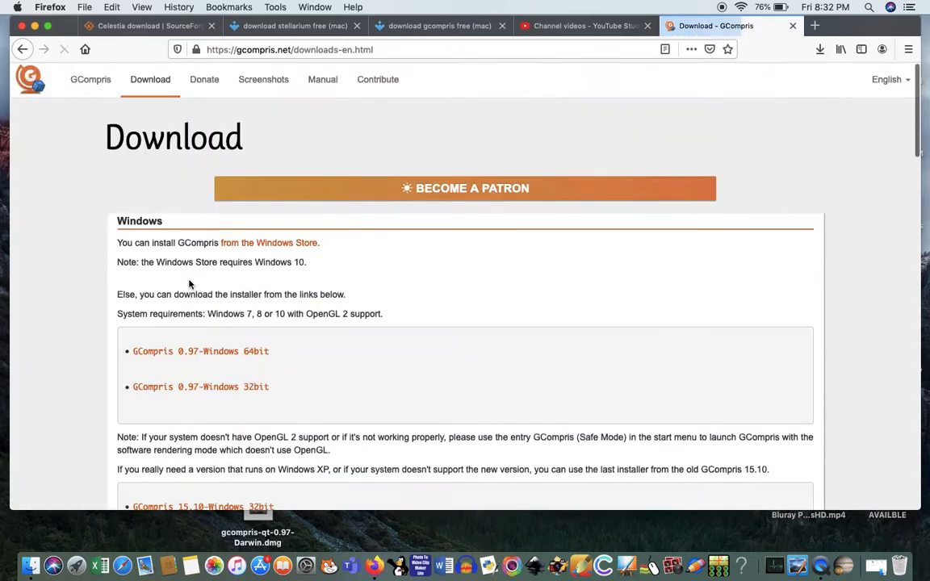
{"action": "scroll", "scroll_direction": "down", "scroll_amount": 3}
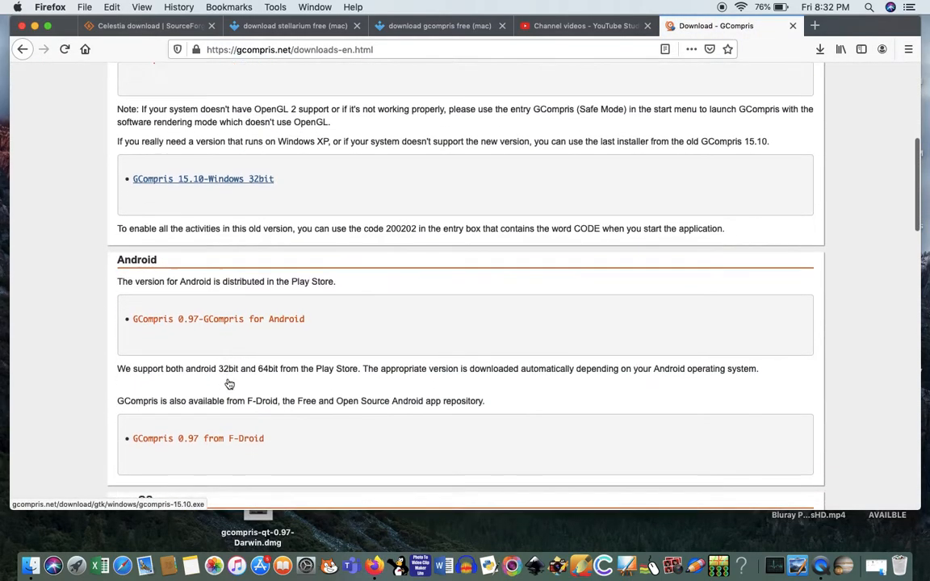
{"action": "scroll", "scroll_direction": "down", "scroll_amount": 3}
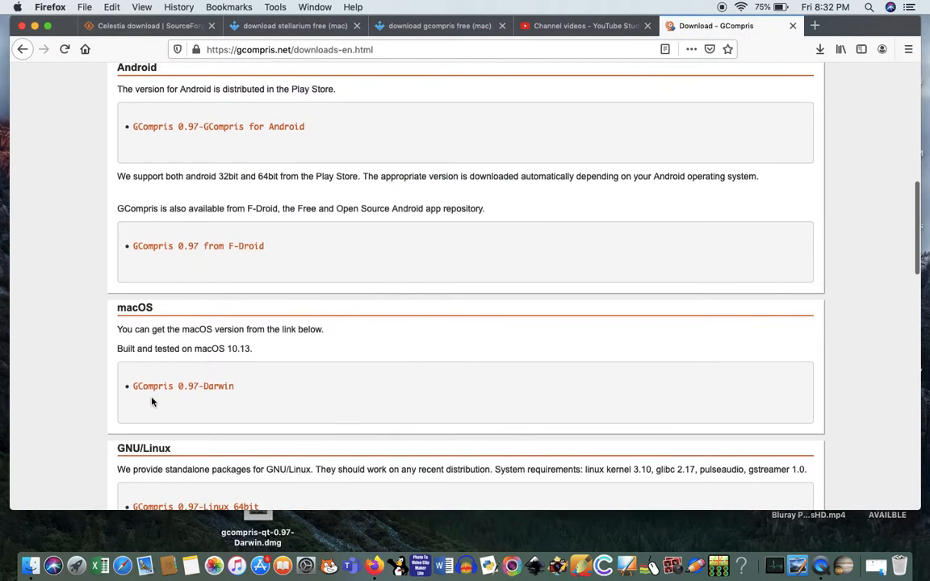
{"action": "left_click", "coordinate": [183, 386]}
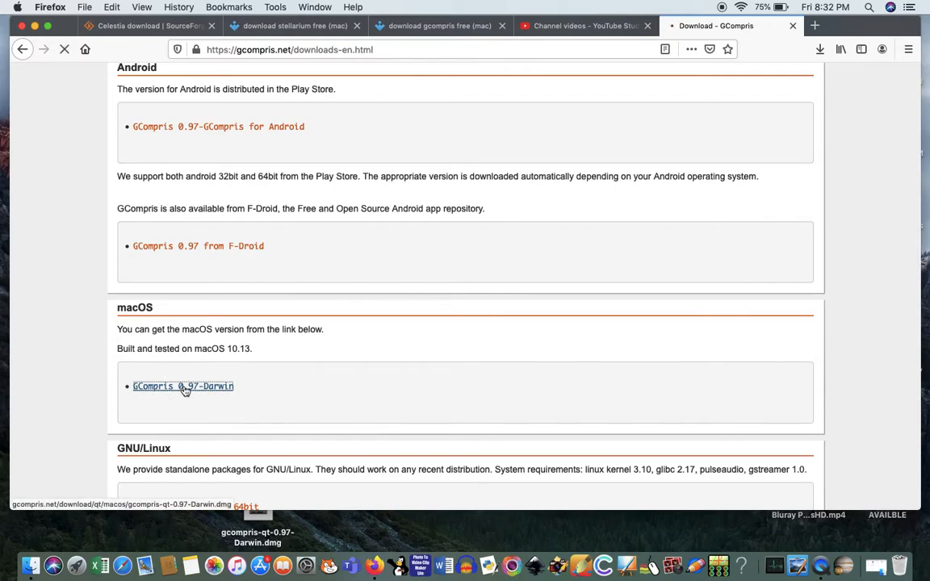
- Open the 99.6 MB disk image with DiskImageMounter and view its download progress
{"action": "left_click", "coordinate": [183, 386]}
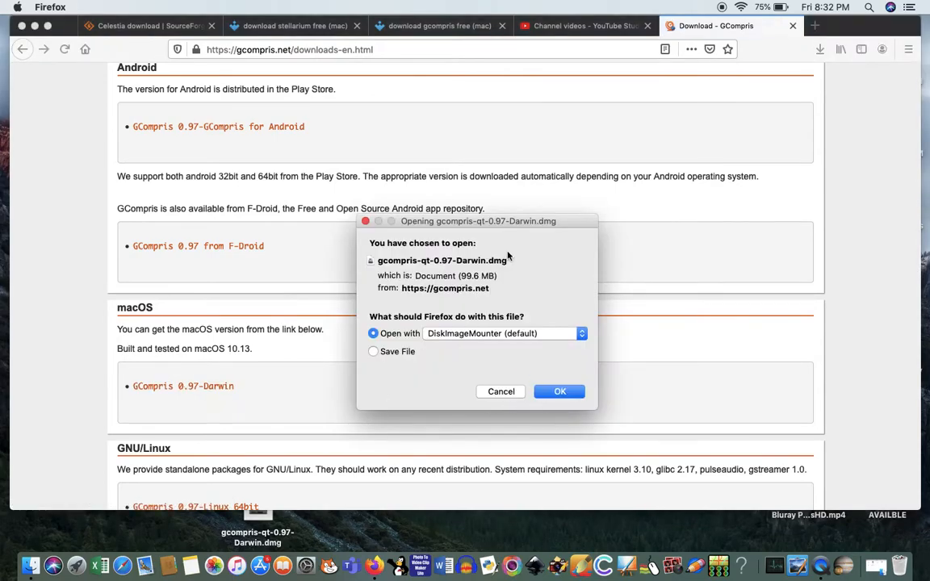
{"action": "left_click", "coordinate": [559, 391]}
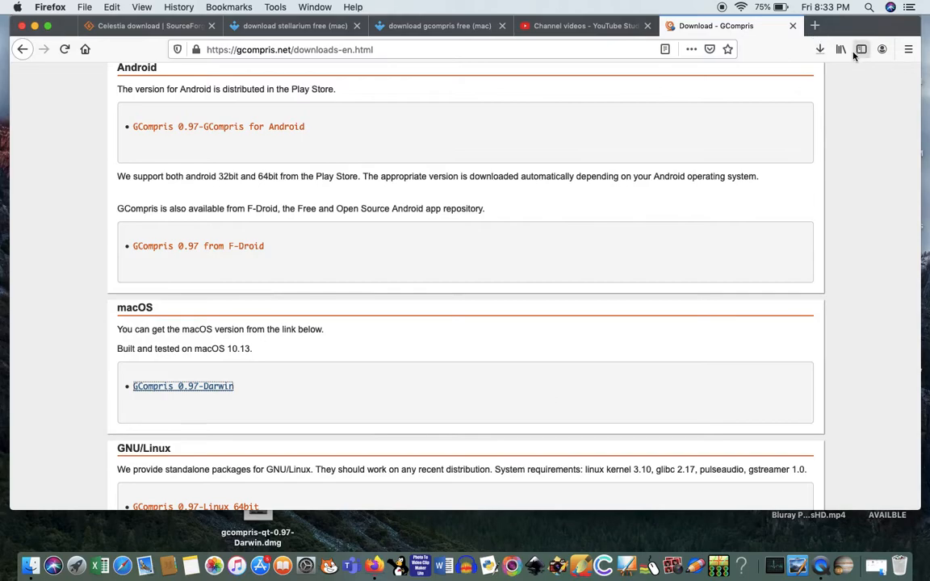
{"action": "left_click", "coordinate": [819, 49]}
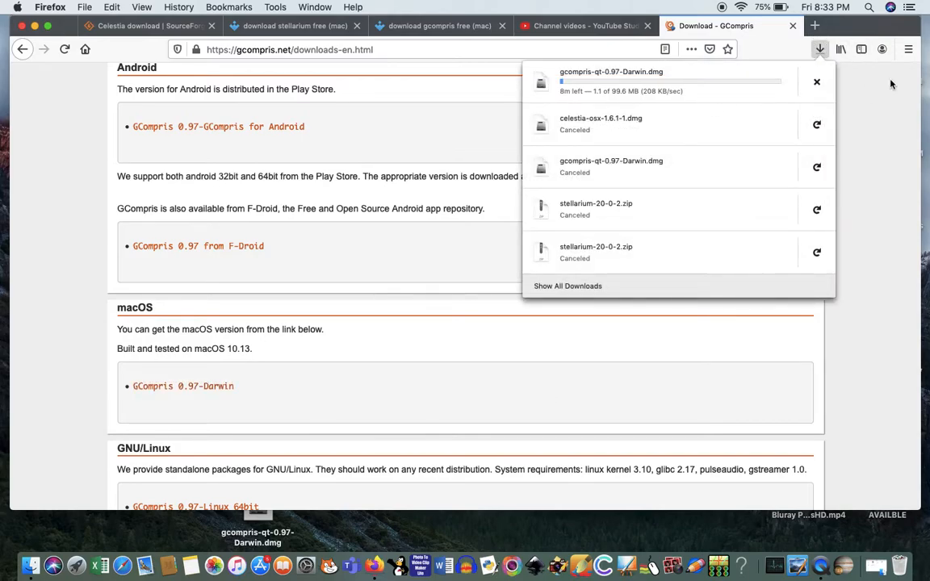
{"action": "mouse_move", "coordinate": [815, 81]}
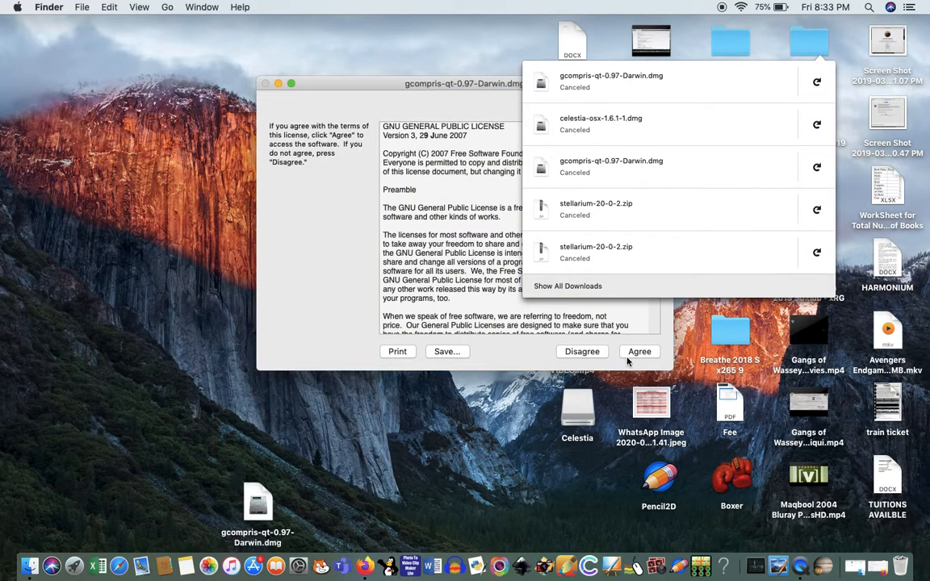
- Agree to the GCompris license and select the gcompris-qt app in the mounted image
{"action": "left_click", "coordinate": [639, 351]}
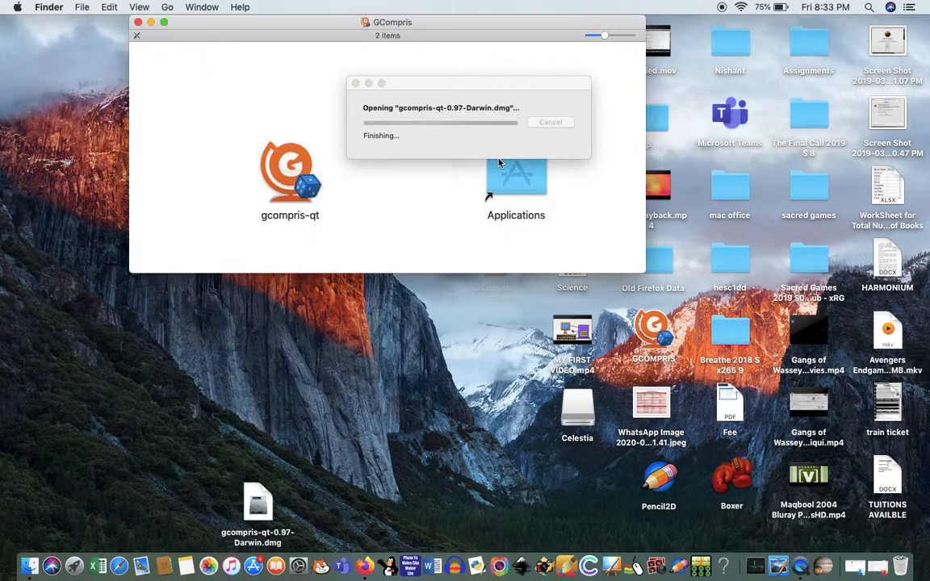
{"action": "left_click", "coordinate": [290, 170]}
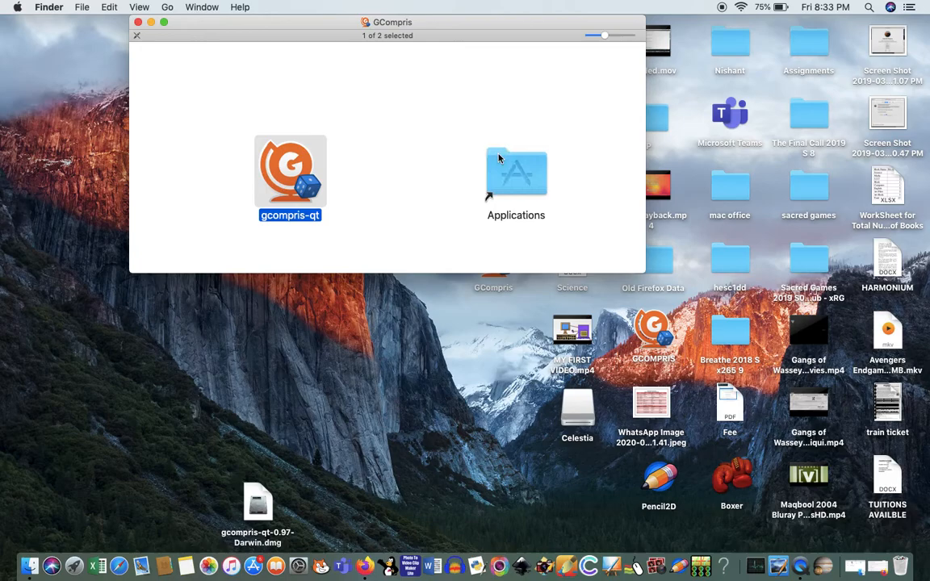
{"action": "mouse_move", "coordinate": [488, 319]}
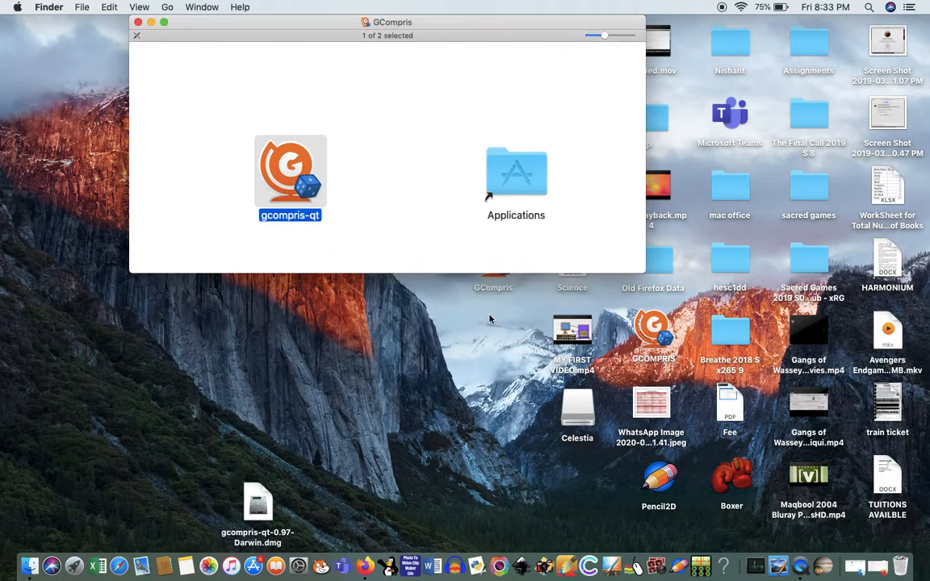
{"action": "mouse_move", "coordinate": [307, 181]}
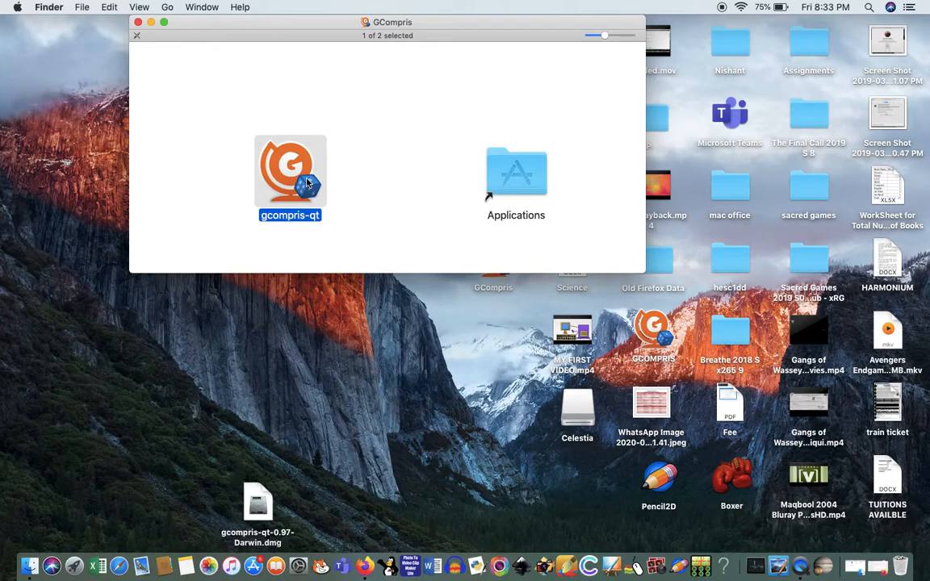
- Launch gcompris-qt via its context menu Open command, then double-click it again
{"action": "right_click", "coordinate": [289, 170]}
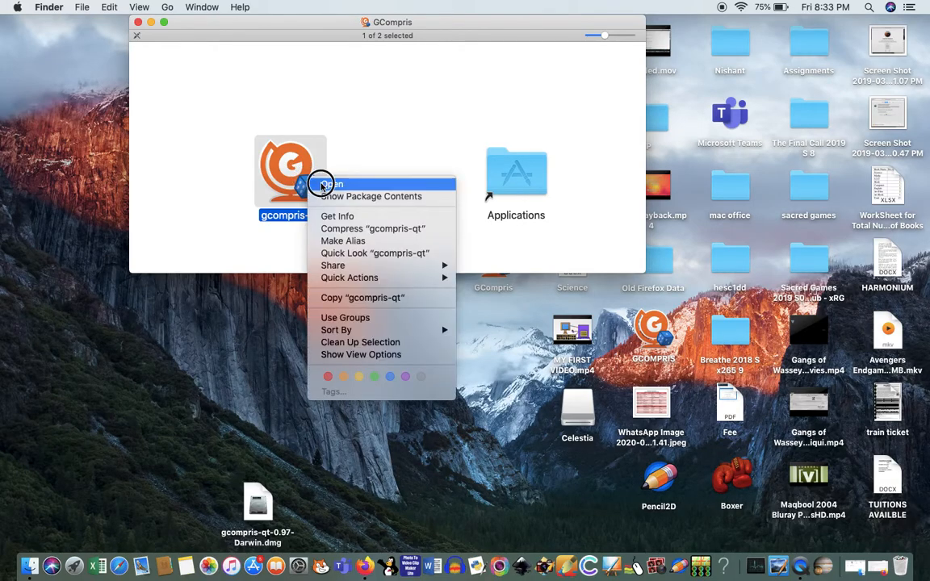
{"action": "left_click", "coordinate": [330, 184]}
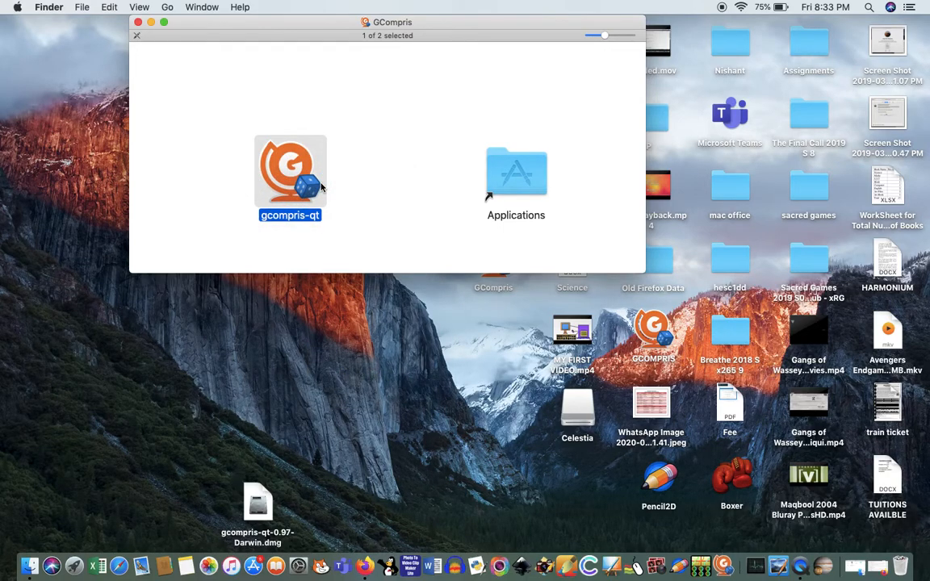
{"action": "double_click", "coordinate": [290, 171]}
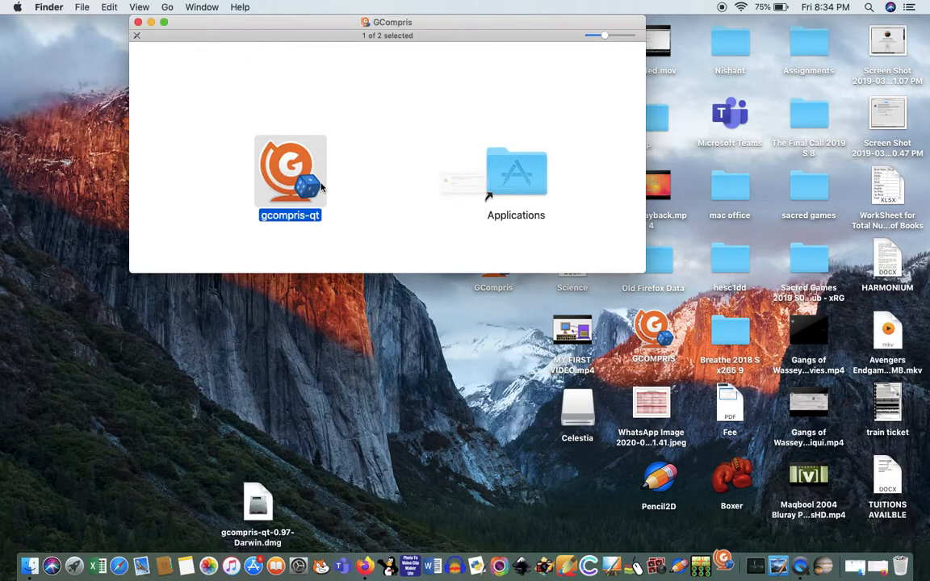
{"action": "double_click", "coordinate": [289, 171]}
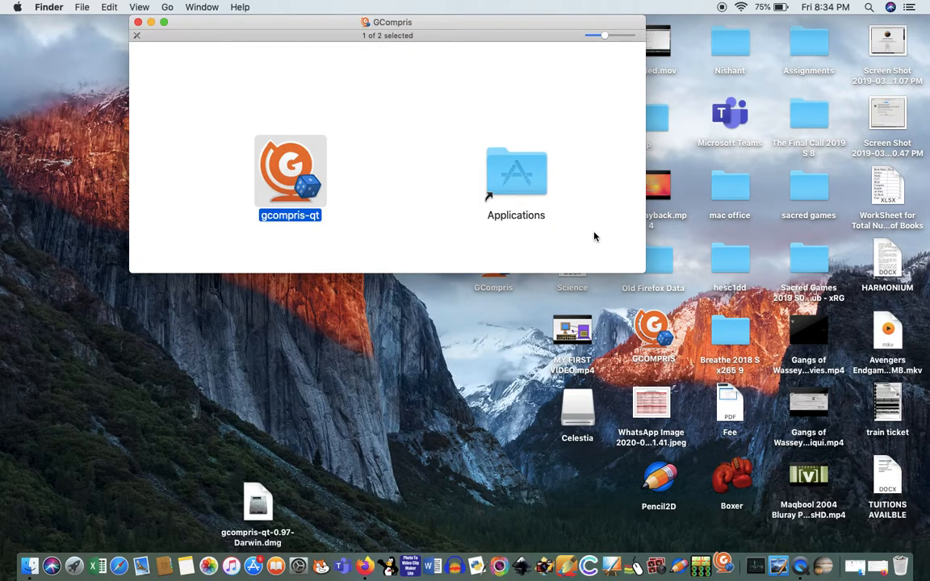
- Decline the GCompris background music download and close the disk image's Finder window
{"action": "double_click", "coordinate": [290, 172]}
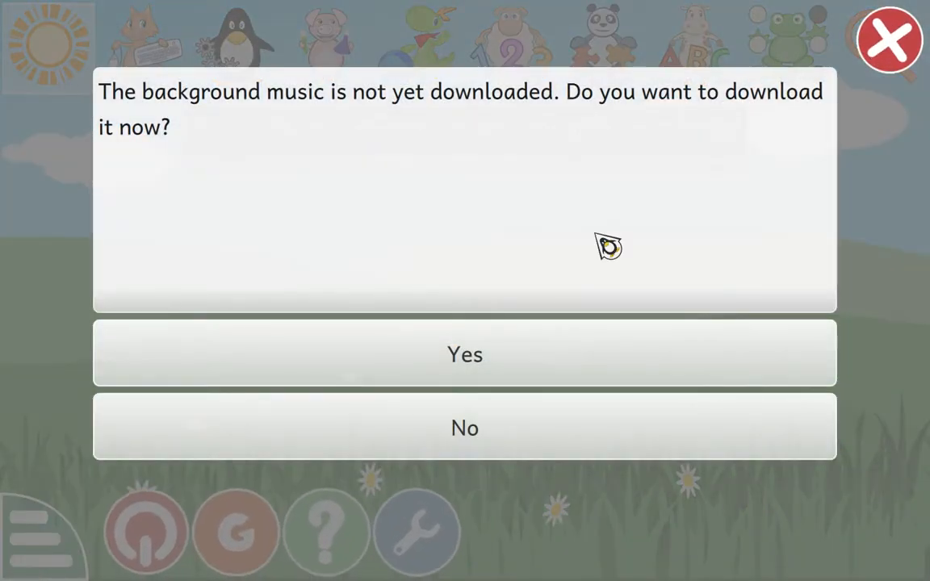
{"action": "mouse_move", "coordinate": [622, 192]}
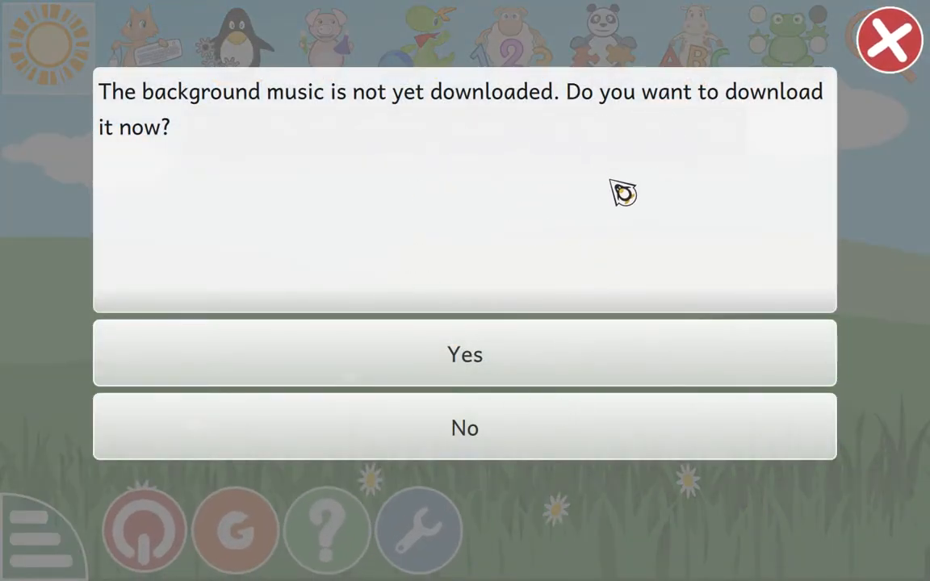
{"action": "mouse_move", "coordinate": [514, 440]}
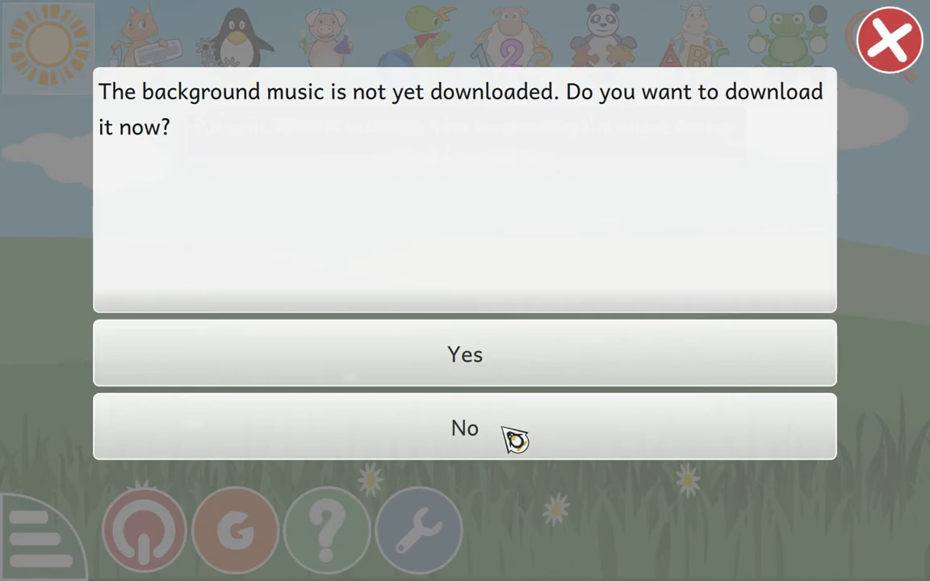
{"action": "left_click", "coordinate": [464, 427]}
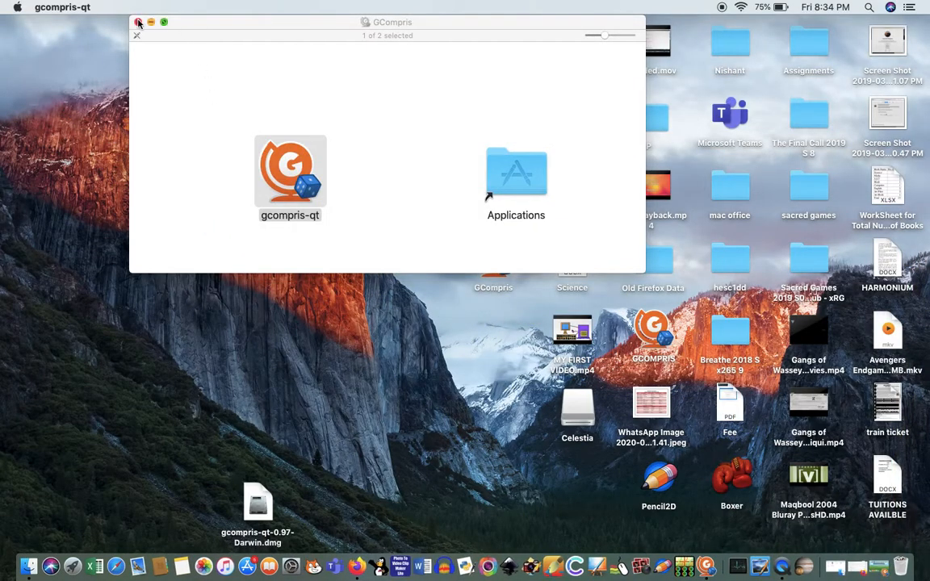
{"action": "left_click", "coordinate": [138, 22]}
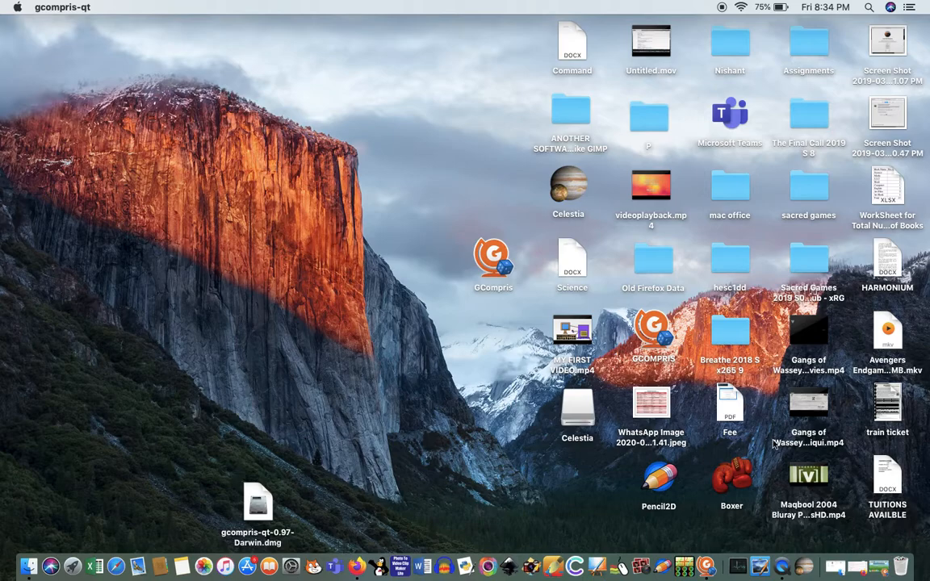